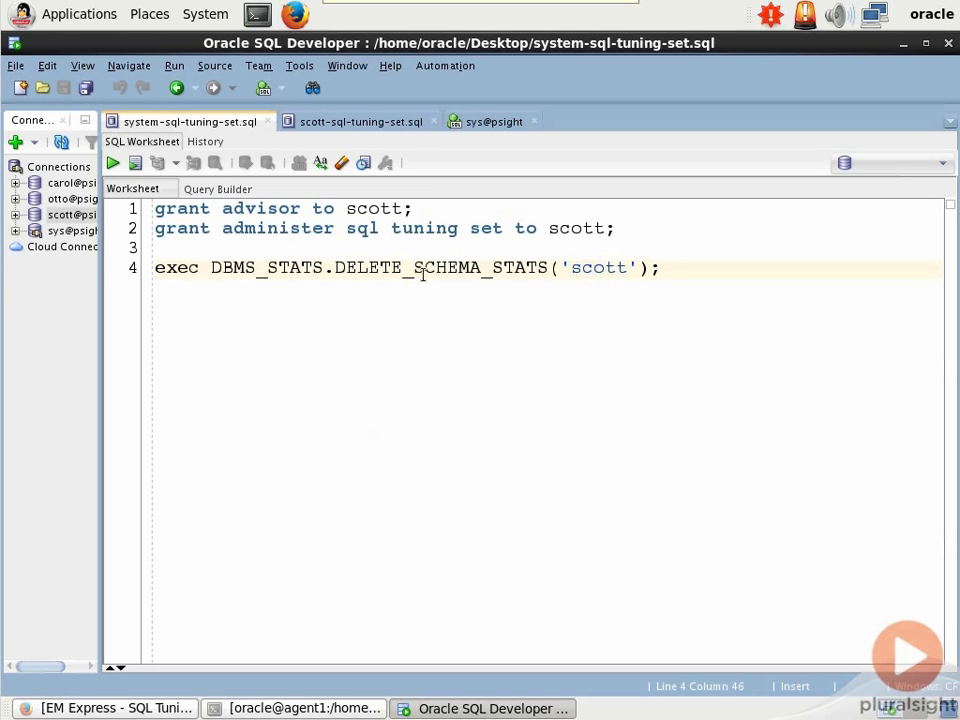
# Step: Run the two GRANT statements to scott as sys, then run the DBMS_STATS.DELETE_SCHEMA_STATS call
pyautogui.moveTo(156, 208); pyautogui.dragTo(616, 228)
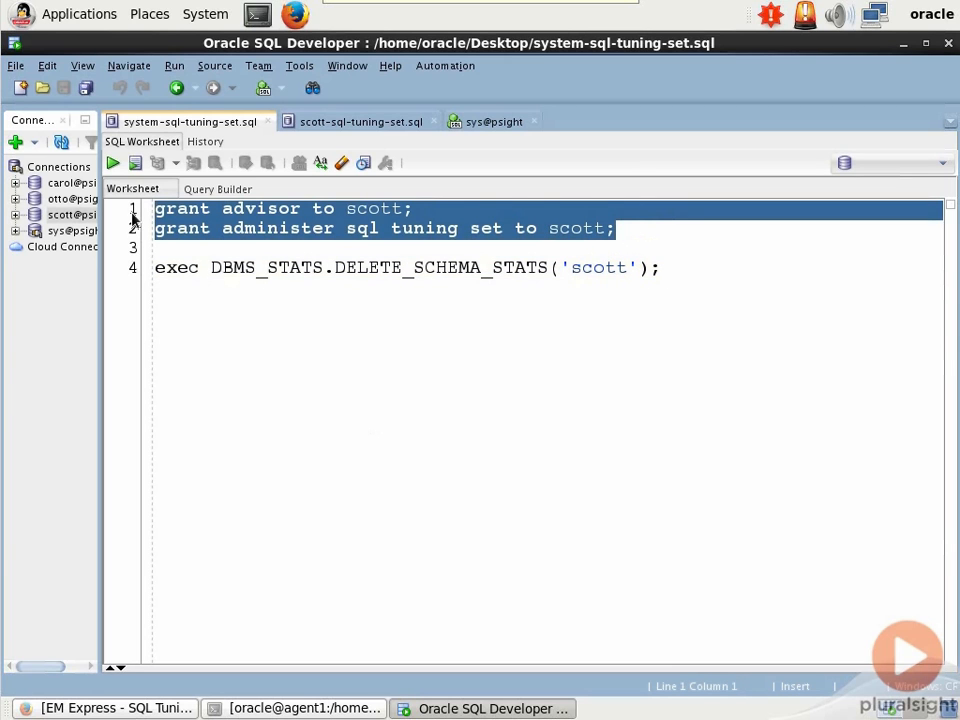
pyautogui.moveTo(196, 150)
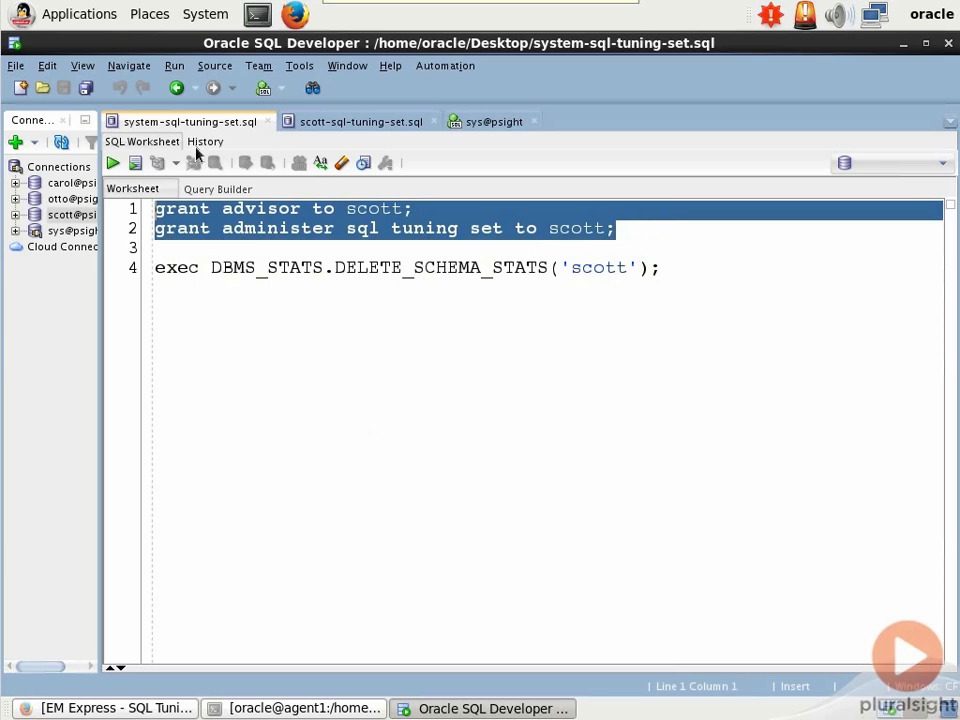
pyautogui.click(112, 162)
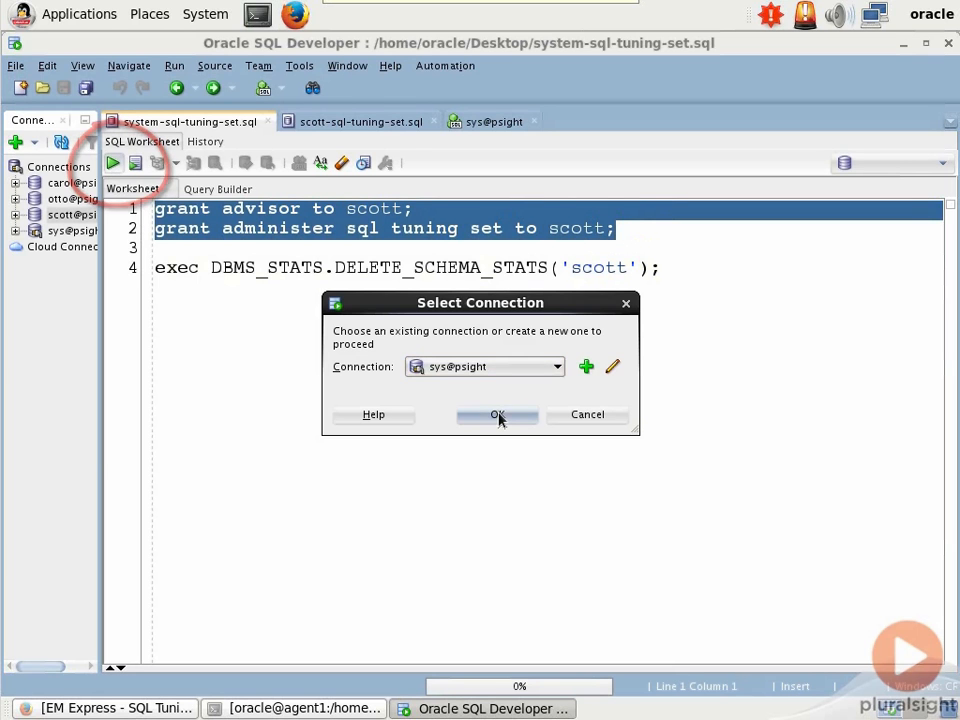
pyautogui.click(496, 414)
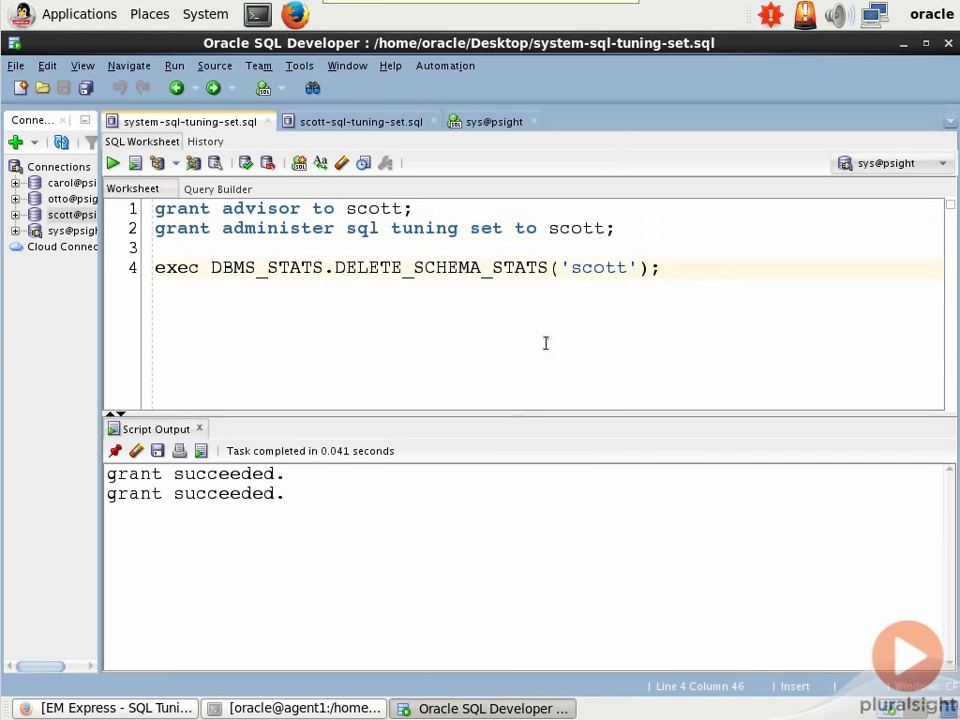
pyautogui.moveTo(346, 288)
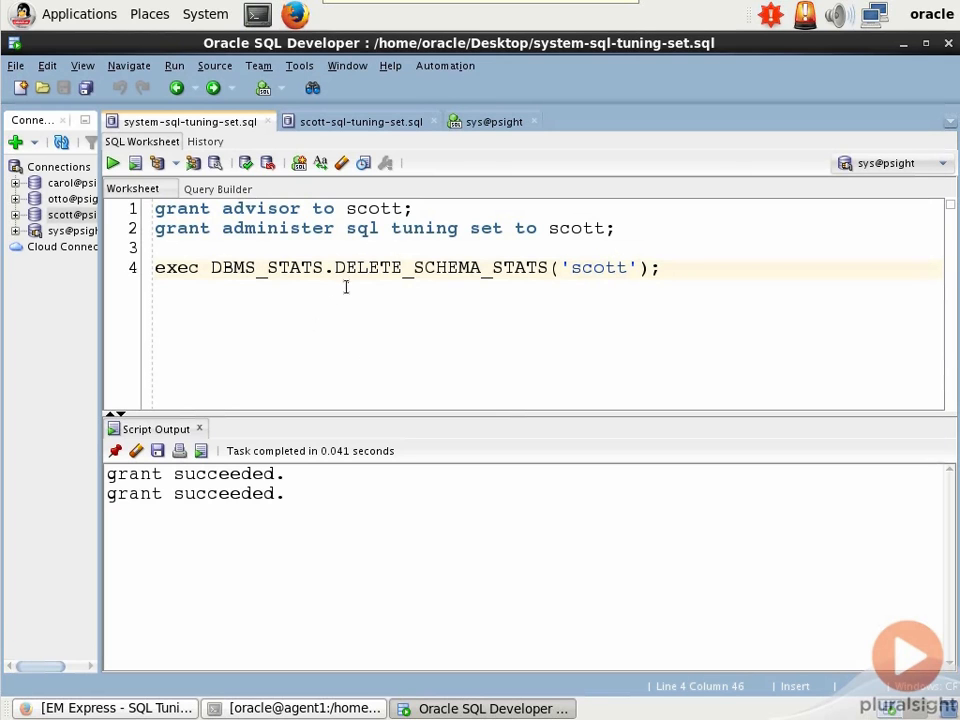
pyautogui.moveTo(684, 268)
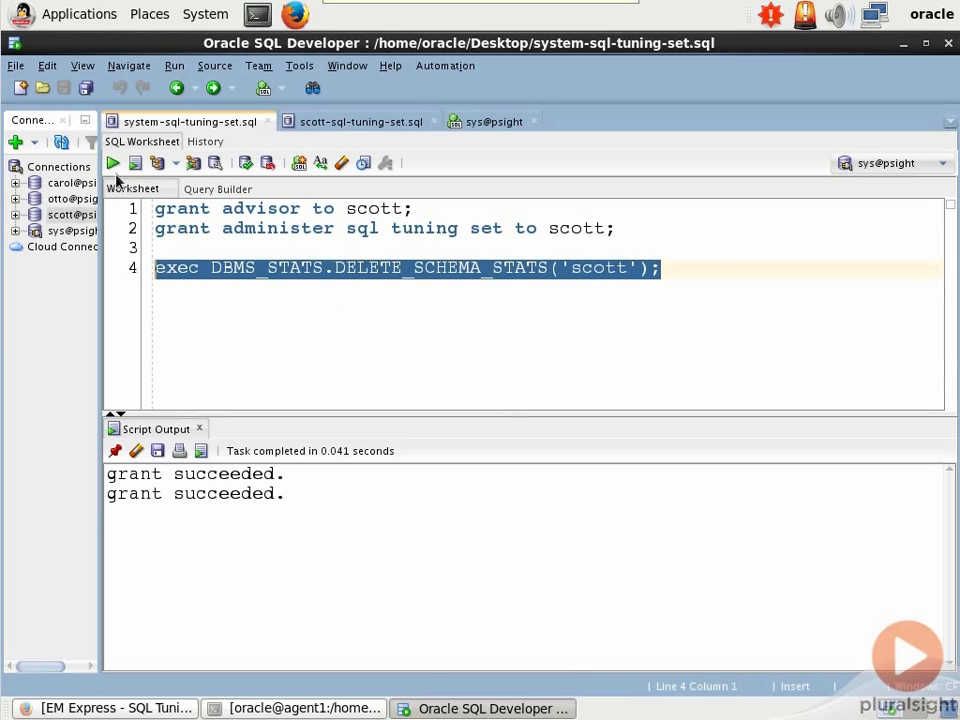
pyautogui.click(112, 162)
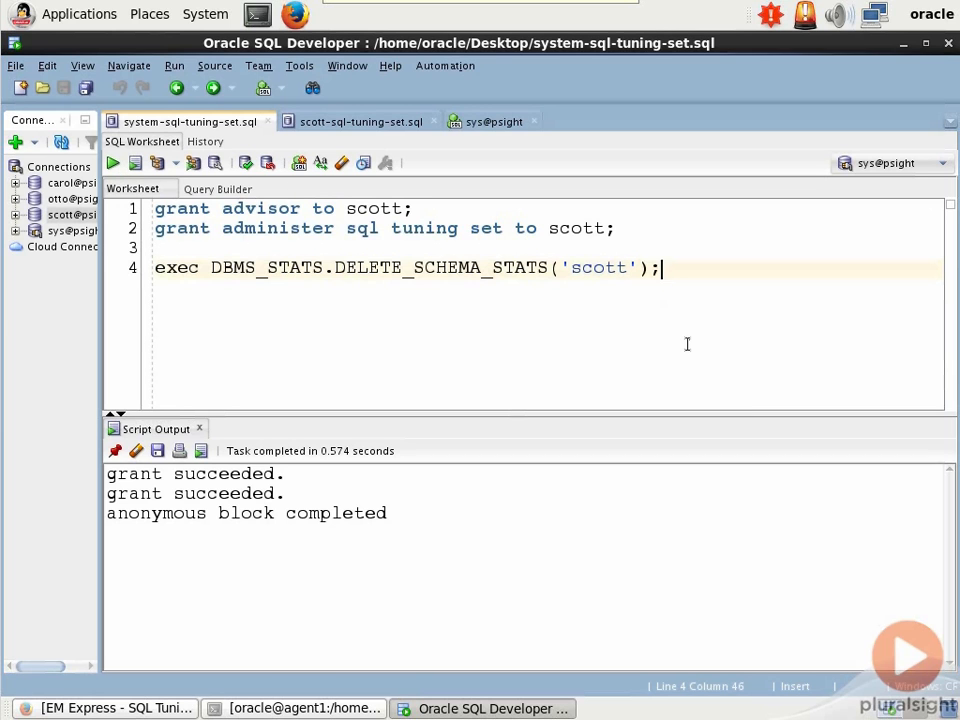
pyautogui.moveTo(418, 192)
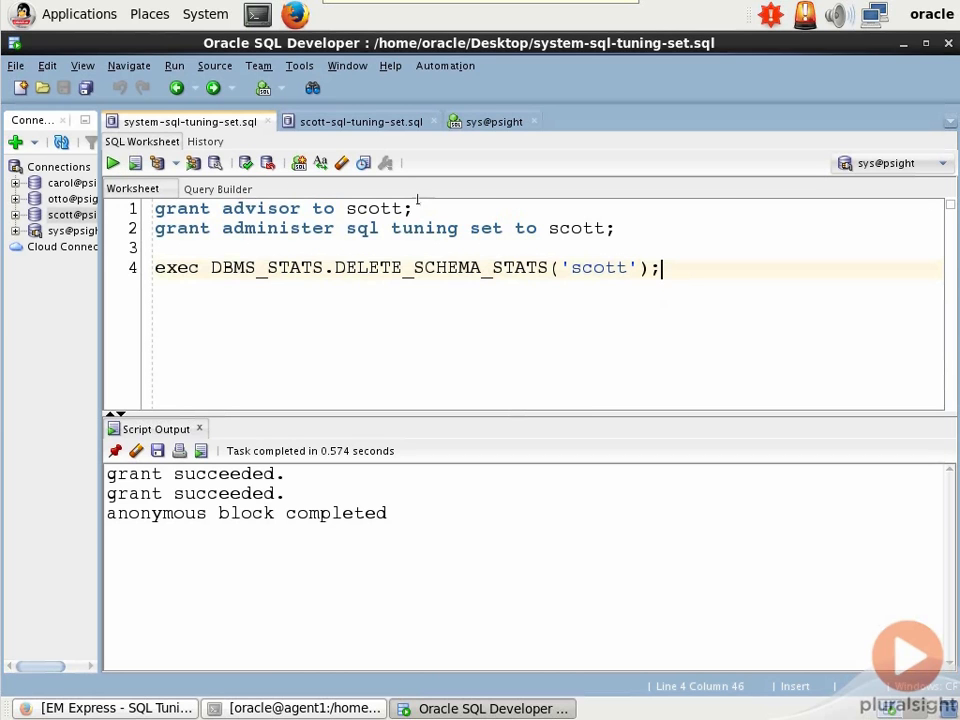
# Step: Select the whole dept/emp aggregate query in scott-sql-tuning-set.sql and connect the worksheet as scott
pyautogui.click(360, 122)
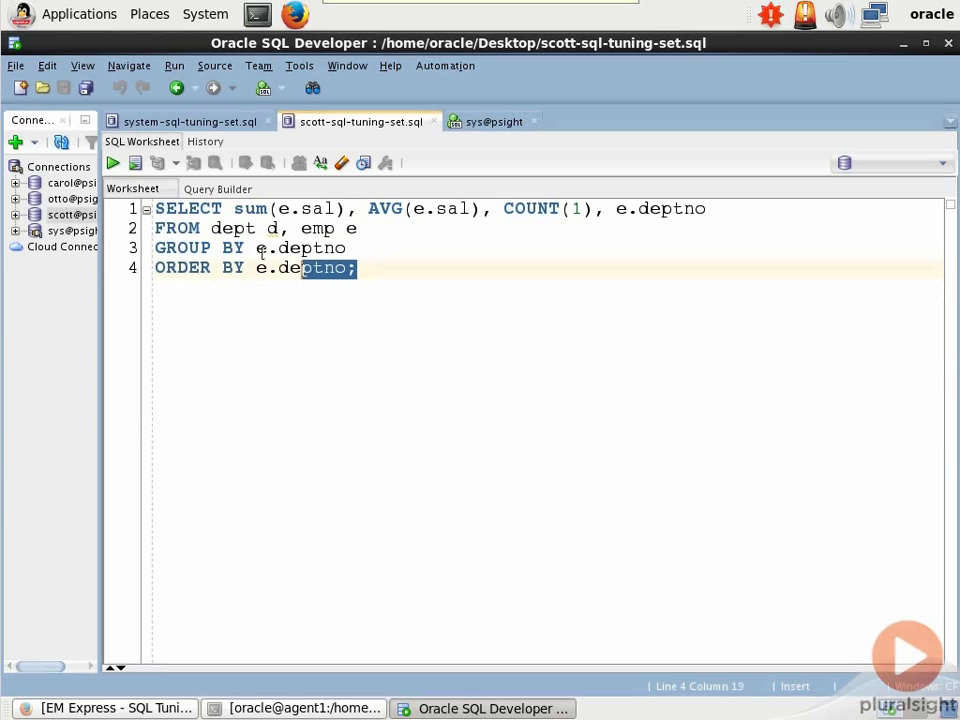
pyautogui.press('ctrl+a')
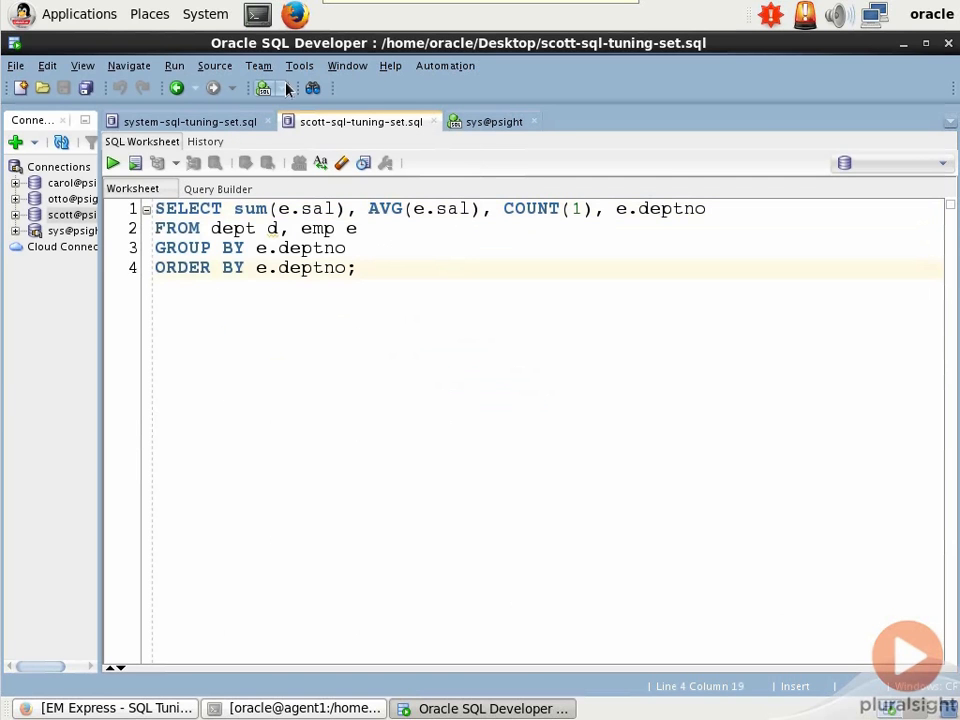
pyautogui.click(264, 88)
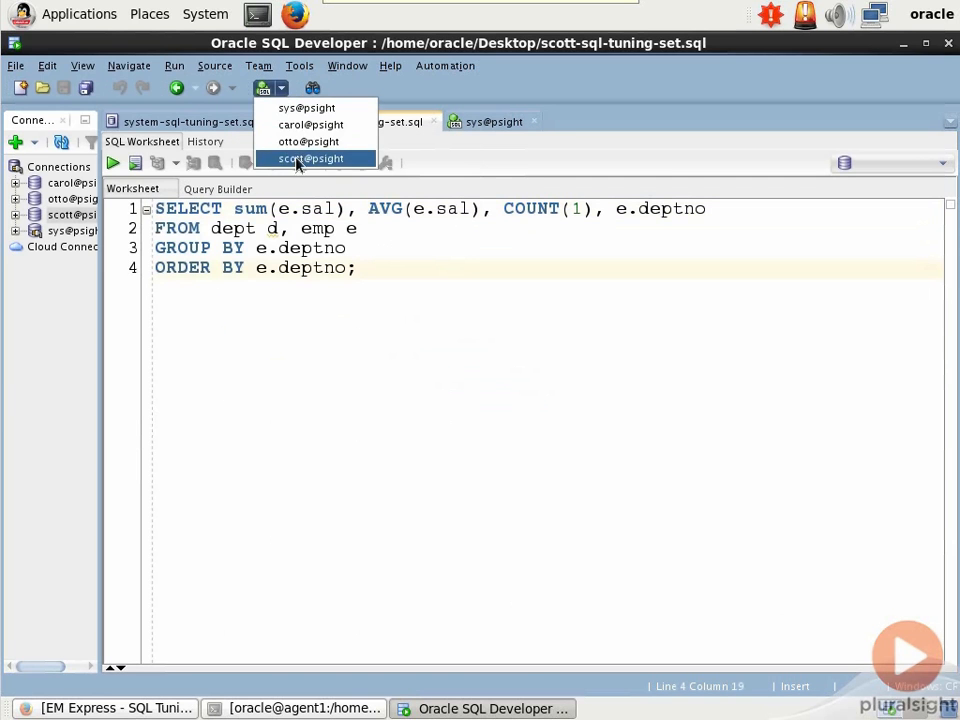
pyautogui.click(312, 158)
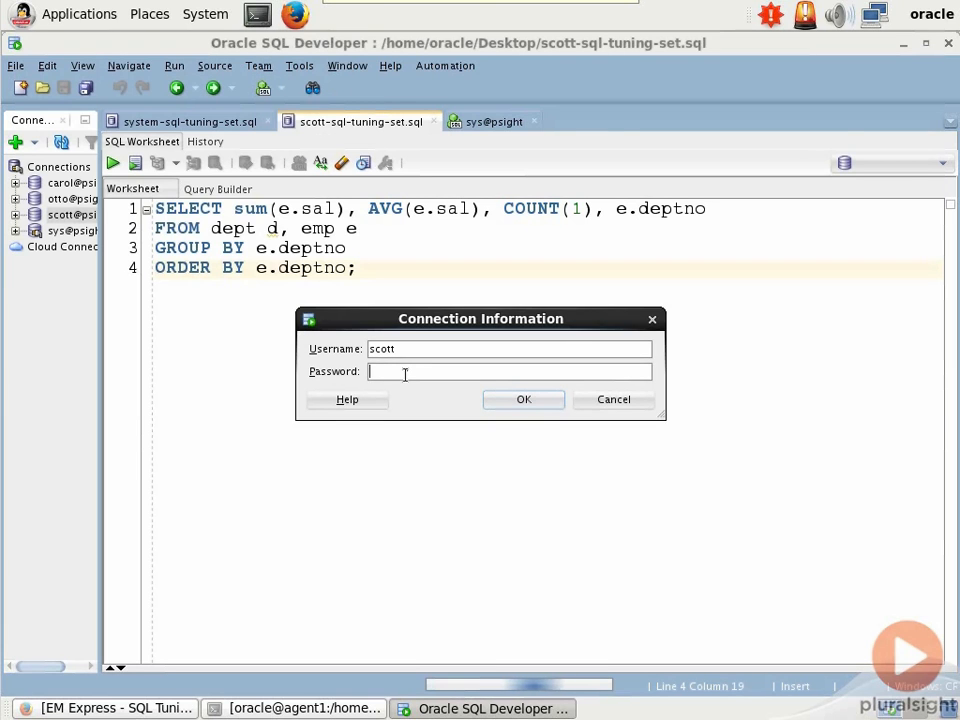
pyautogui.click(524, 400)
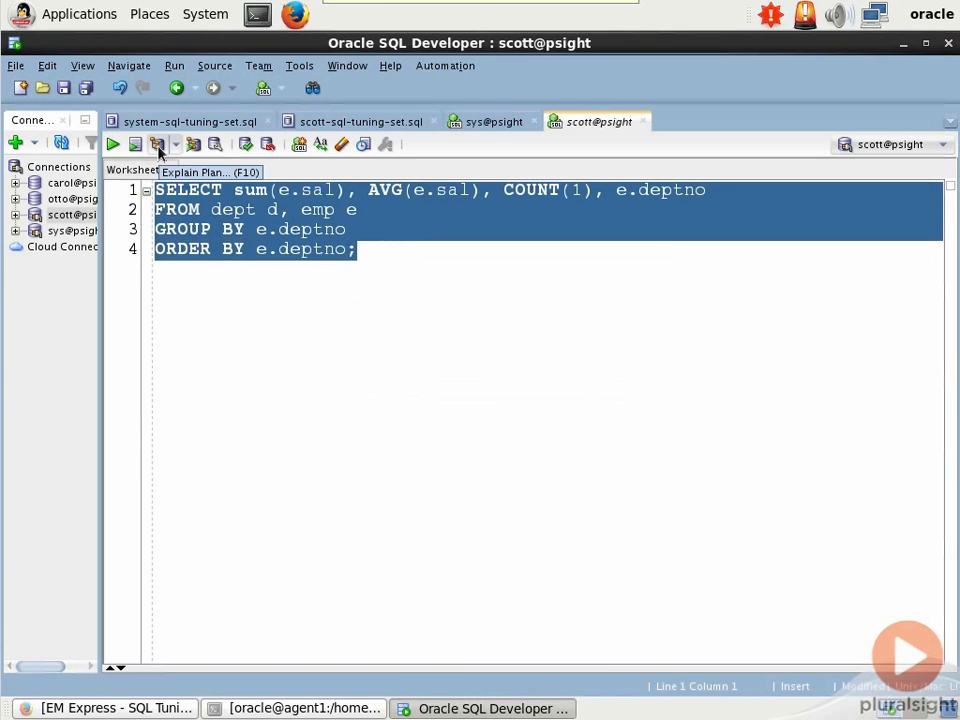
pyautogui.moveTo(216, 144)
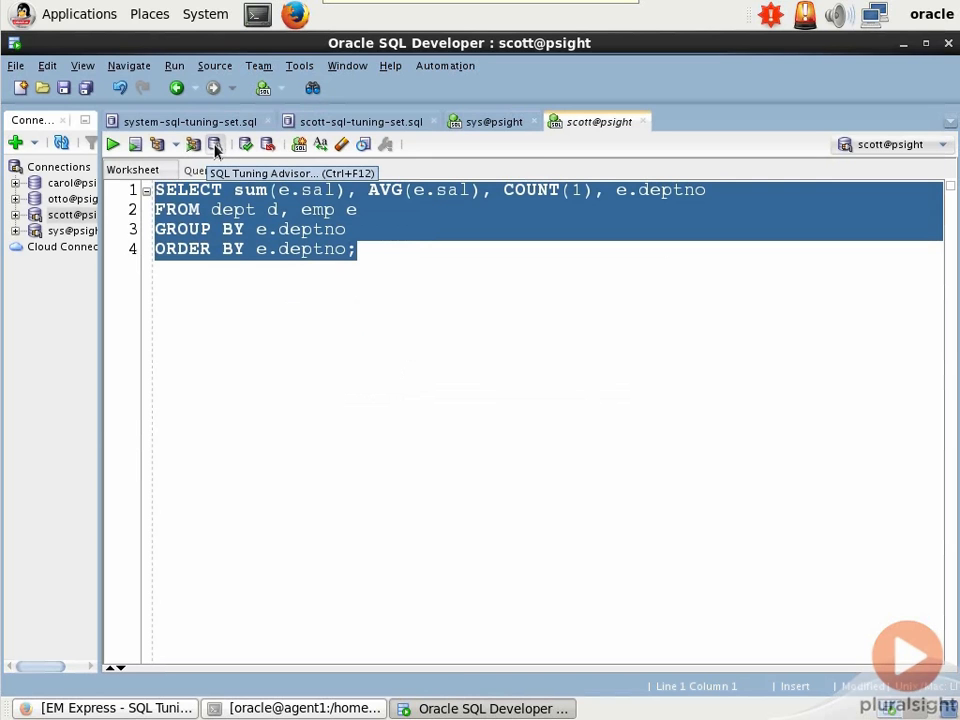
# Step: Run the SQL Tuning Advisor, review the Statistics findings, then show the SQL Profile finding overview
pyautogui.click(216, 144)
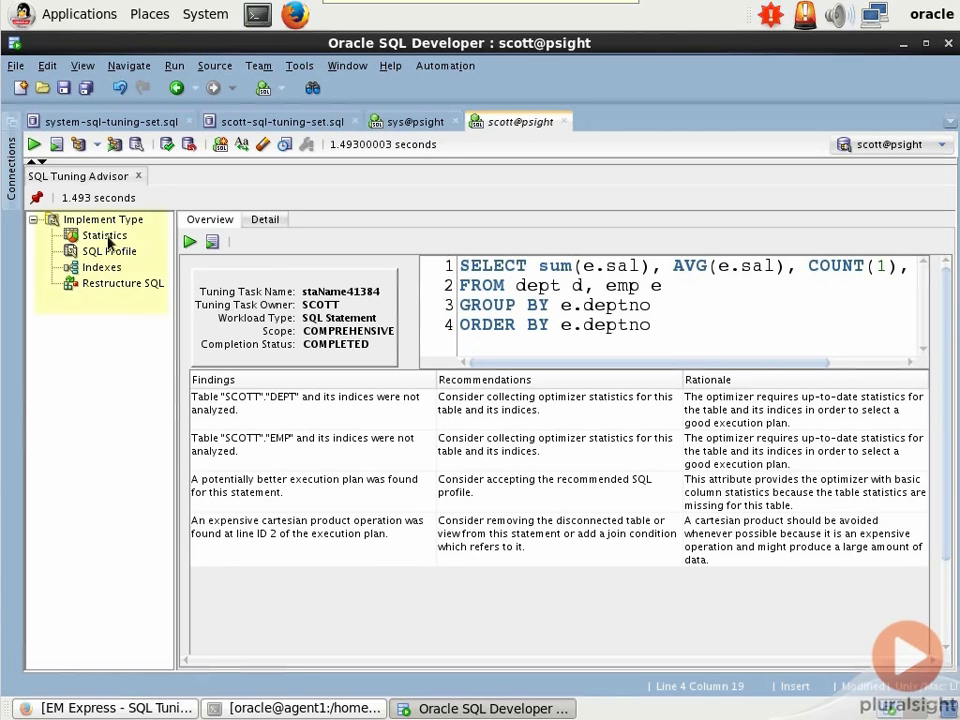
pyautogui.click(104, 236)
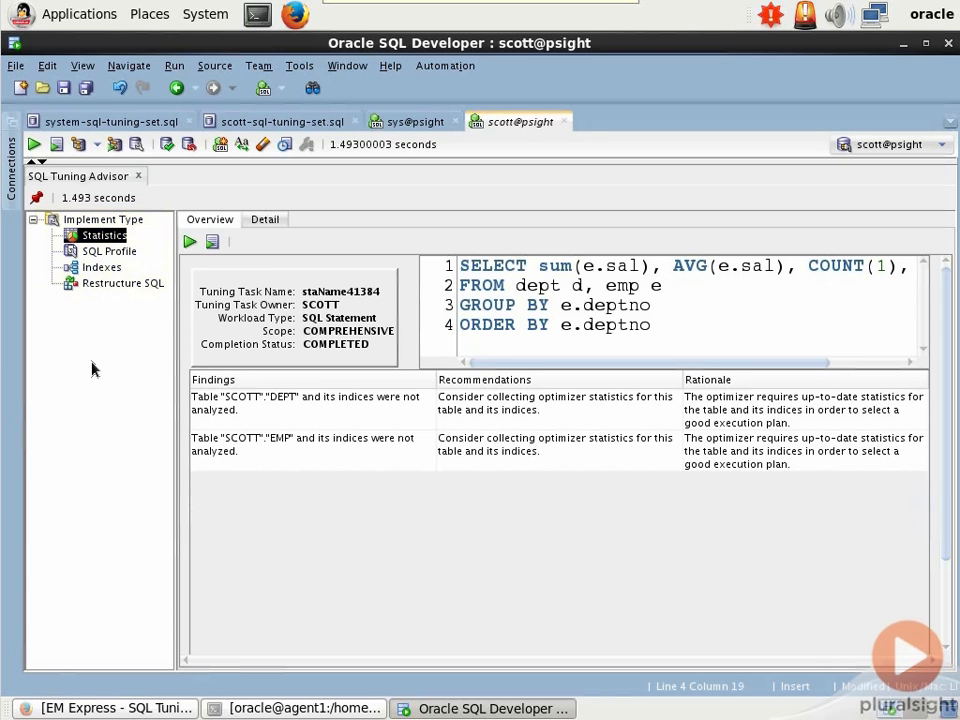
pyautogui.click(264, 218)
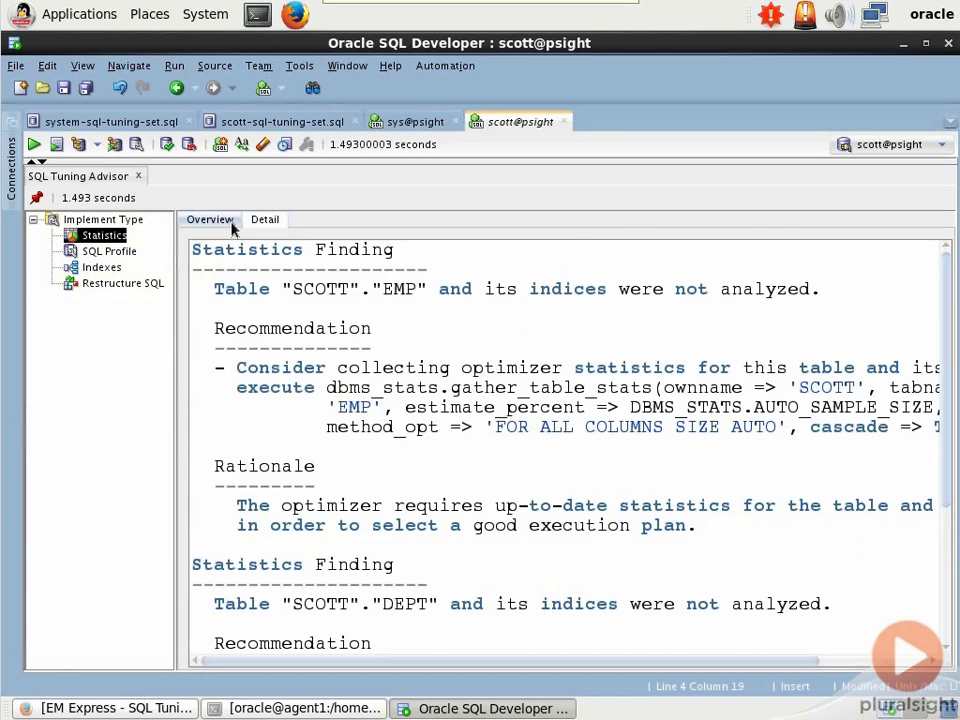
pyautogui.click(208, 218)
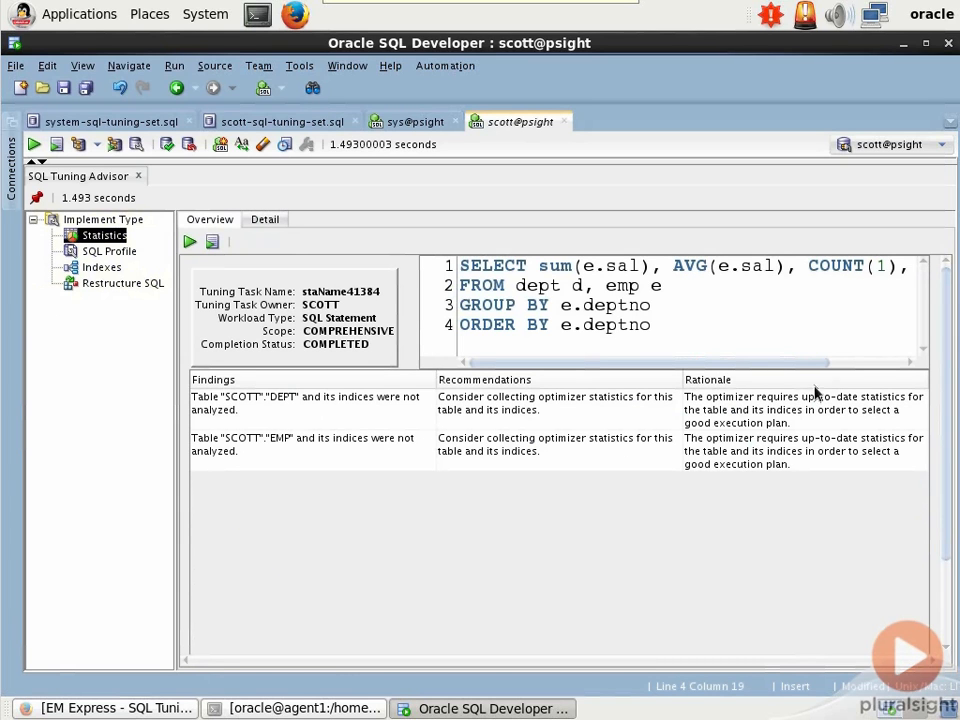
pyautogui.moveTo(818, 420)
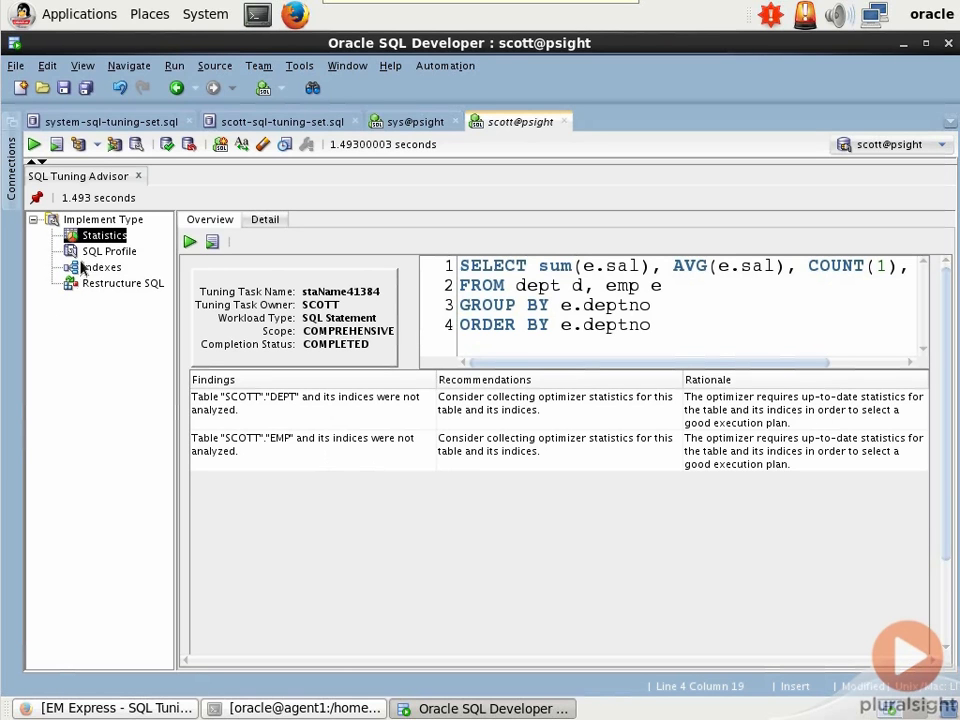
pyautogui.click(108, 252)
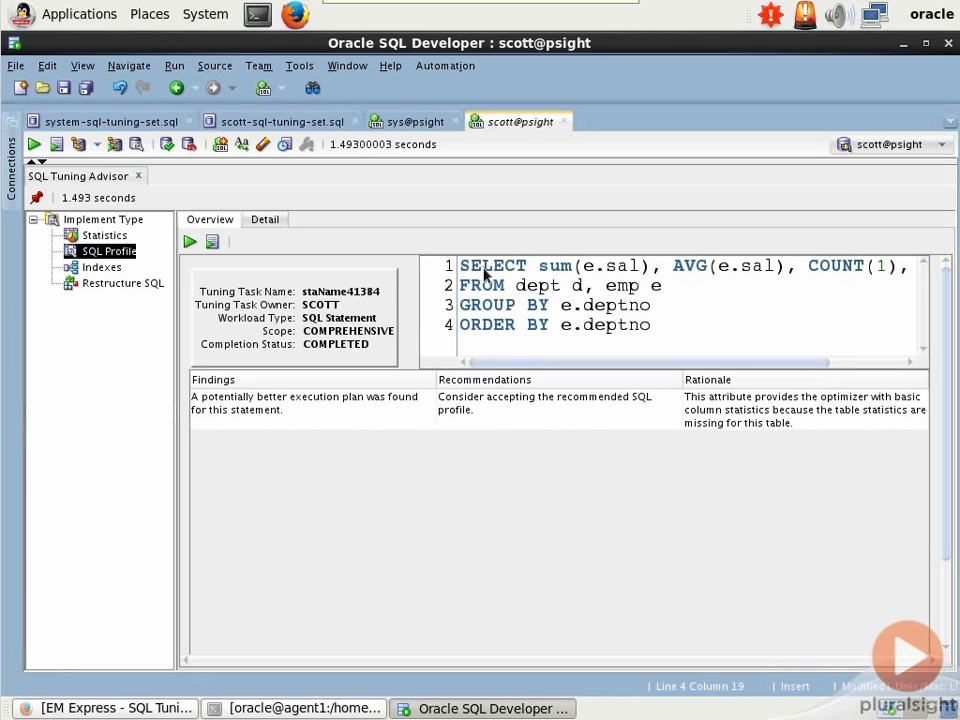
pyautogui.moveTo(620, 412)
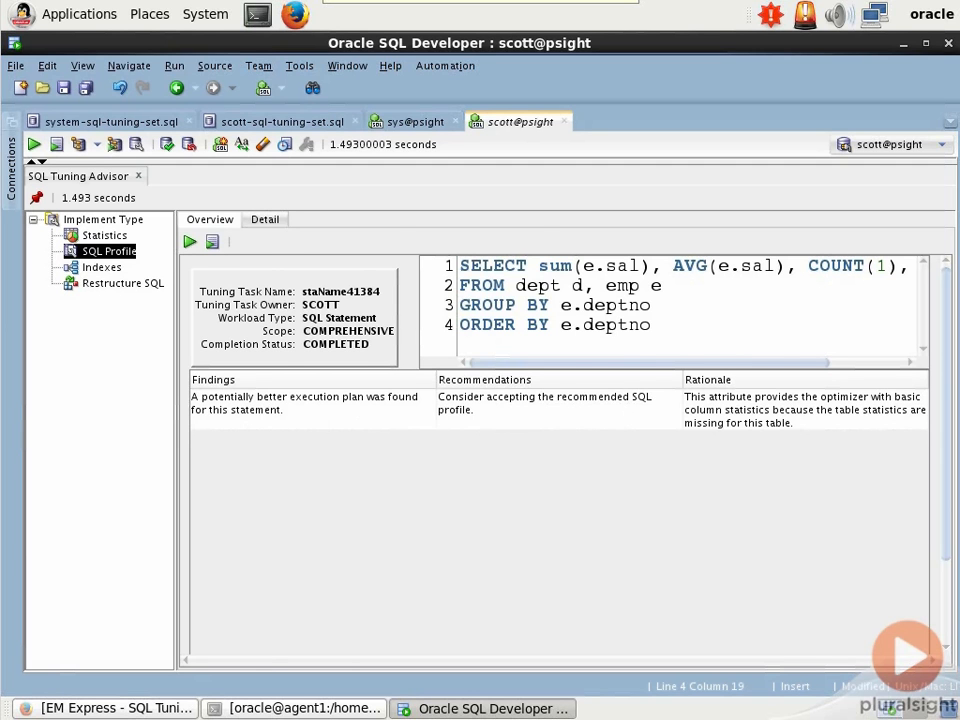
# Step: Read the SQL Profile detail report through the validation results and both explain plans, highlighting CARTESIAN in the original plan
pyautogui.click(264, 218)
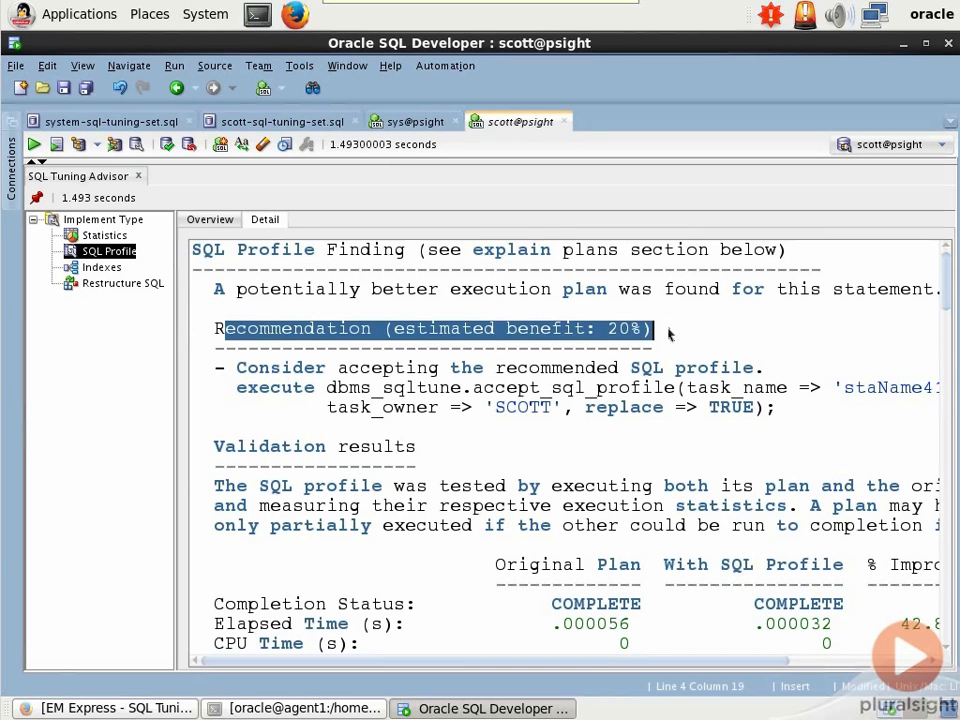
pyautogui.moveTo(484, 390)
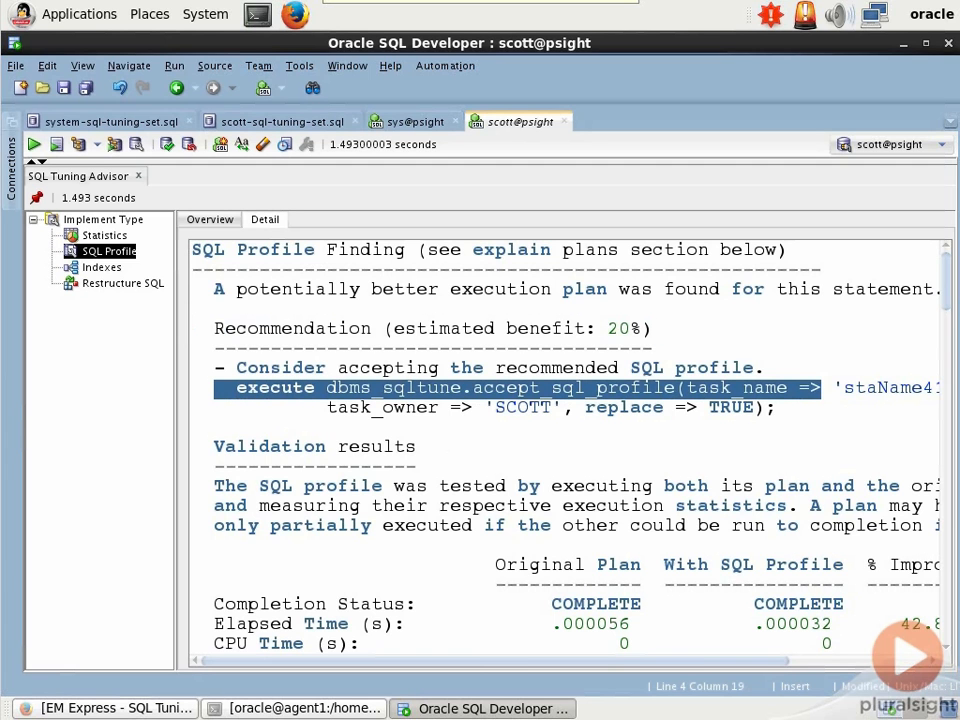
pyautogui.scroll(-3)
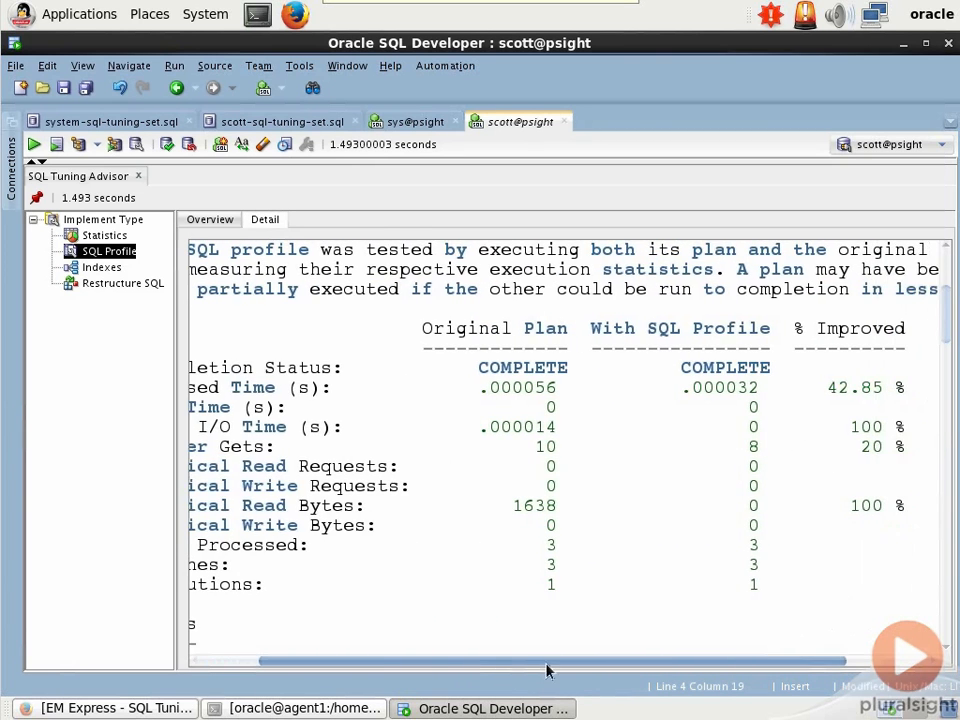
pyautogui.scroll(-3)
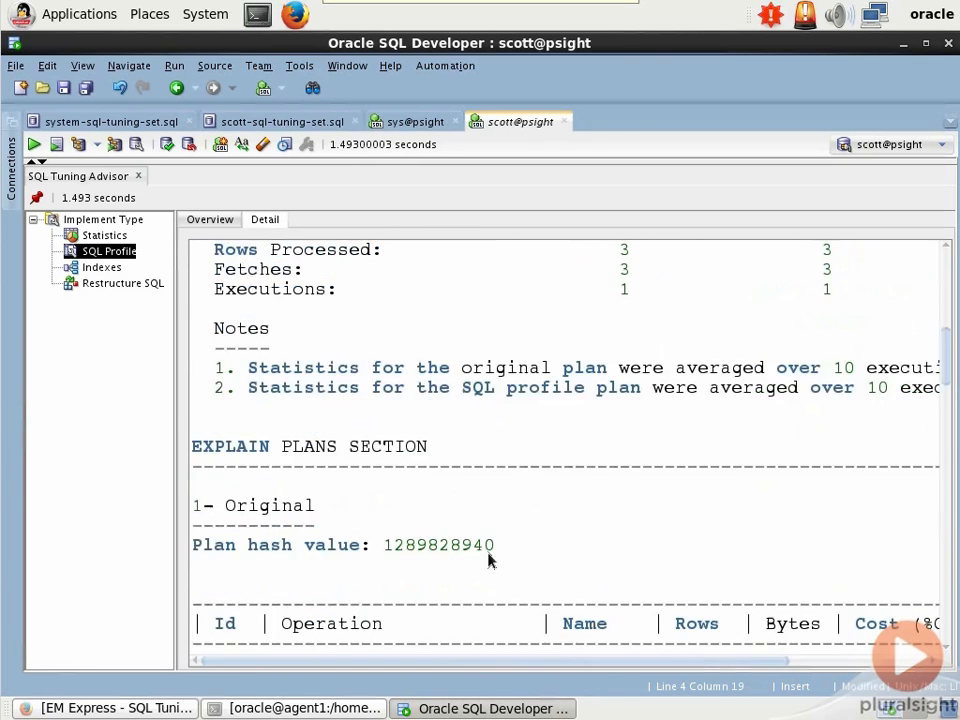
pyautogui.scroll(-3)
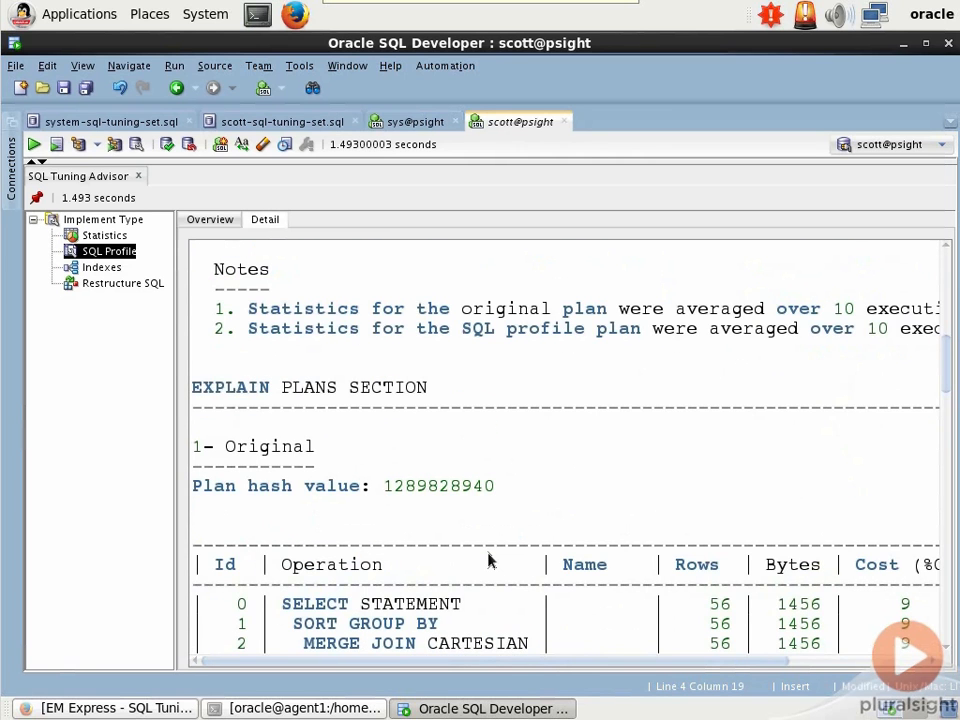
pyautogui.scroll(-3)
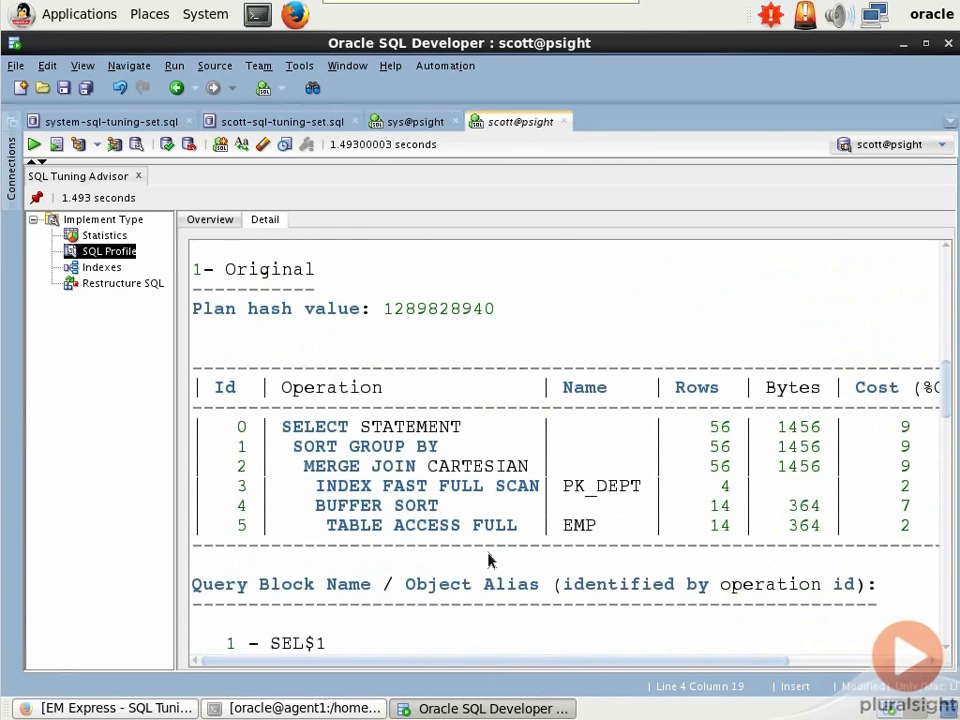
pyautogui.doubleClick(468, 466)
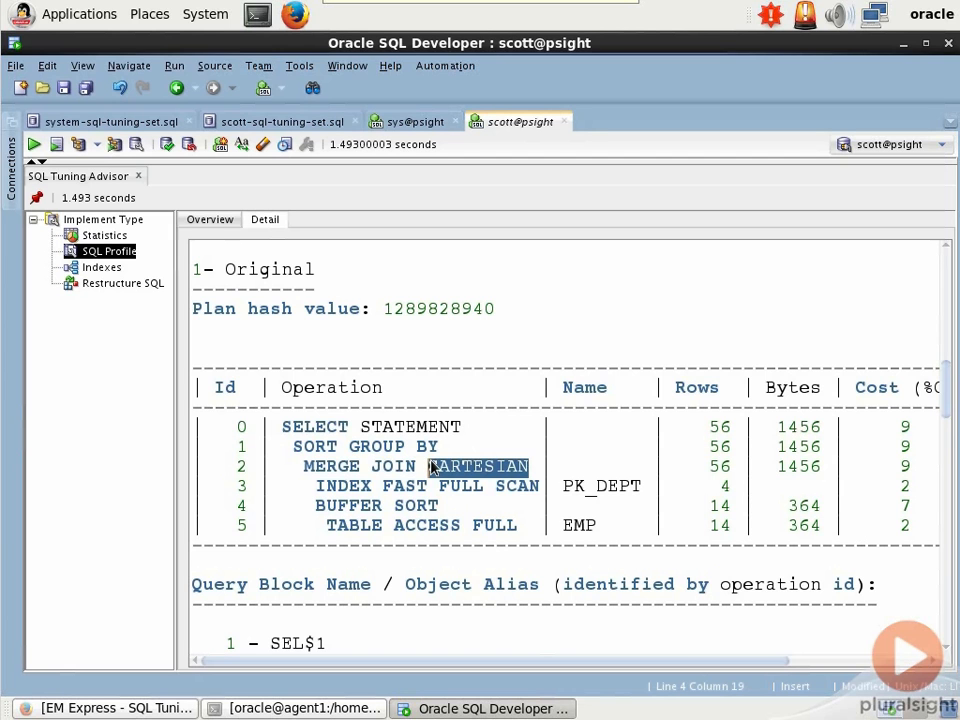
pyautogui.scroll(-3)
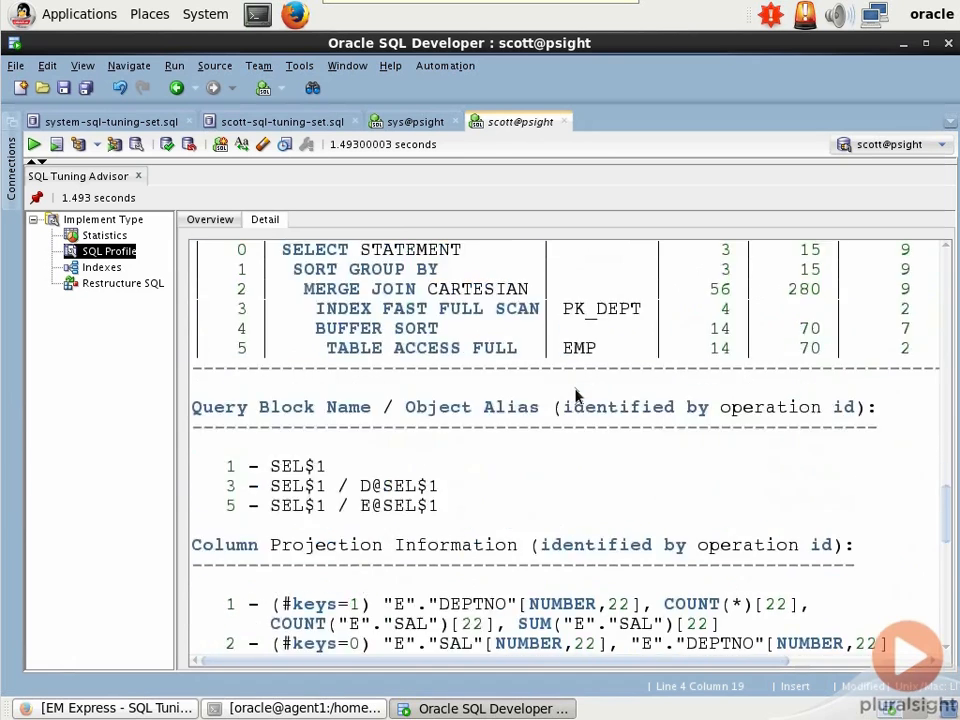
pyautogui.scroll(-3)
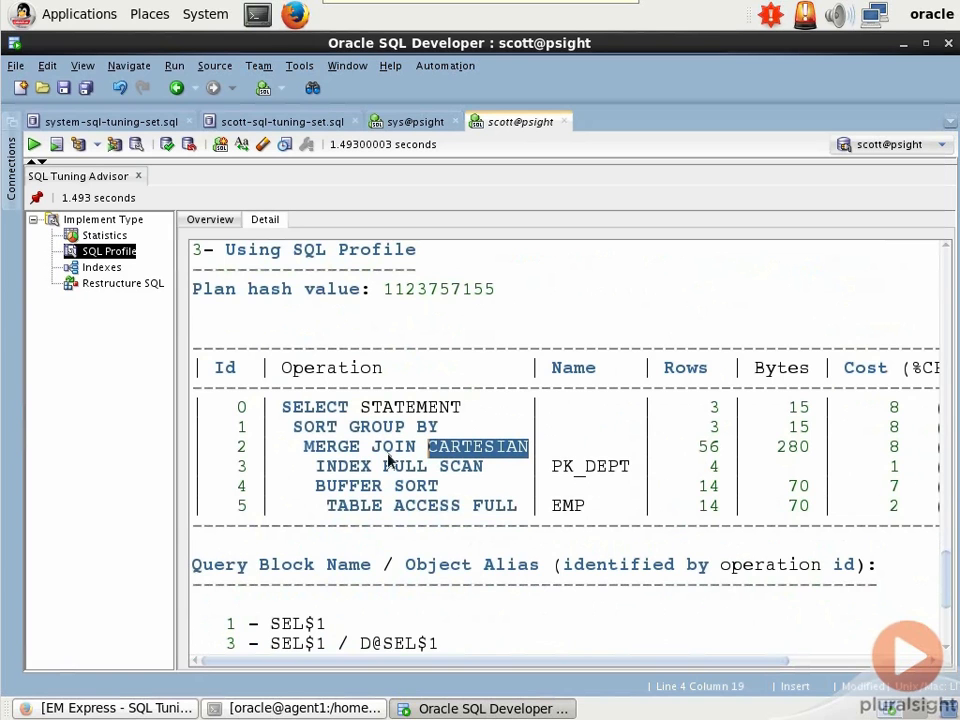
# Step: Check the empty Indexes finding, then view Restructure SQL and select its recommendation to remove the disconnected table
pyautogui.click(100, 268)
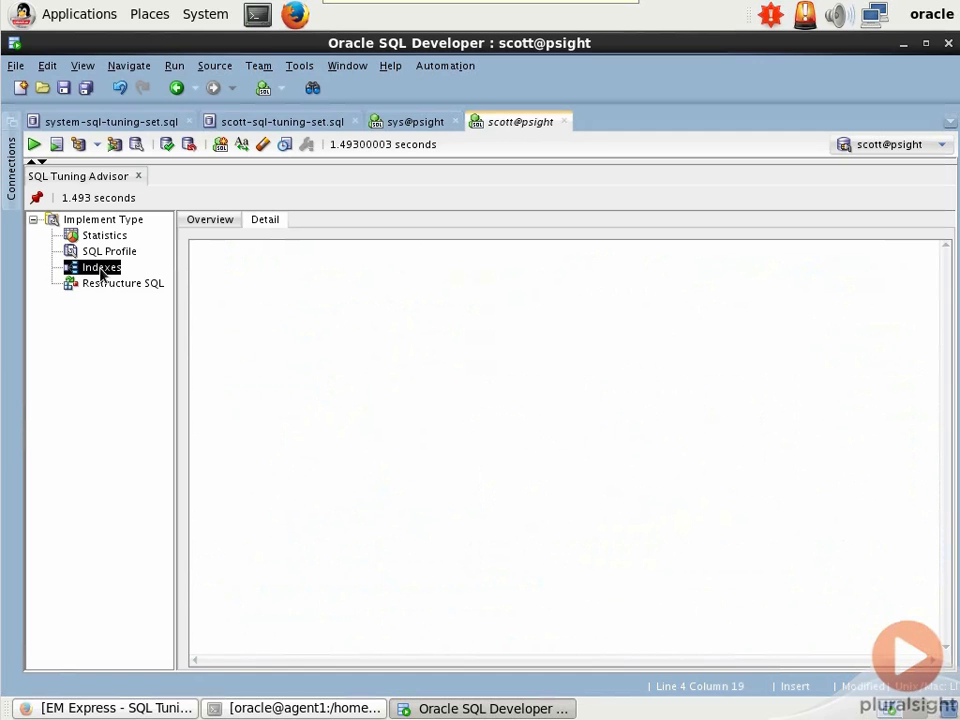
pyautogui.click(122, 284)
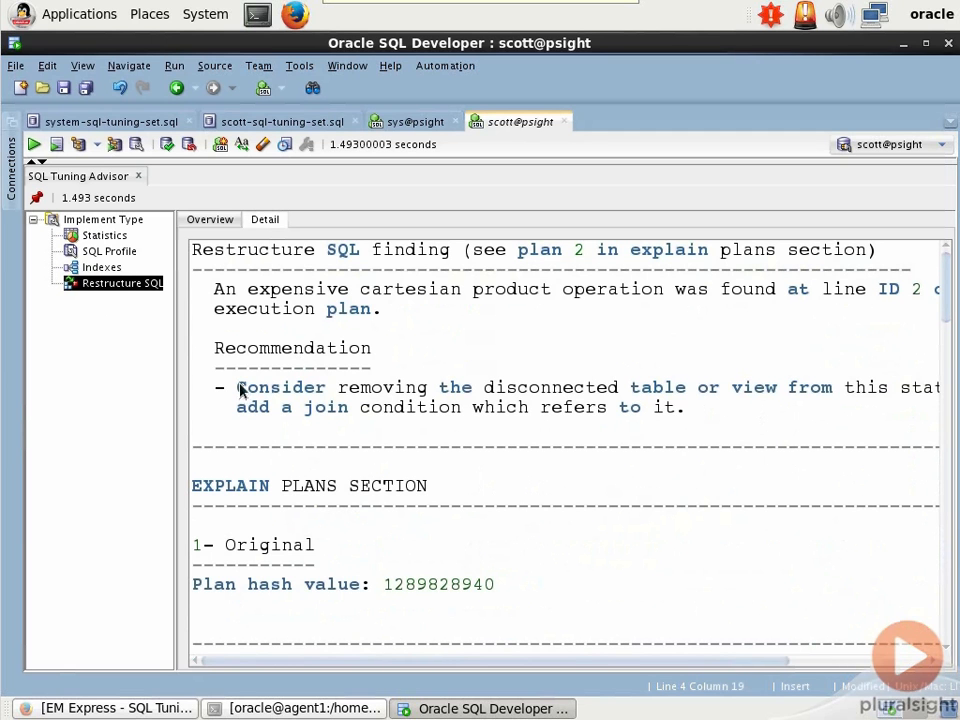
pyautogui.moveTo(238, 388); pyautogui.dragTo(684, 408)
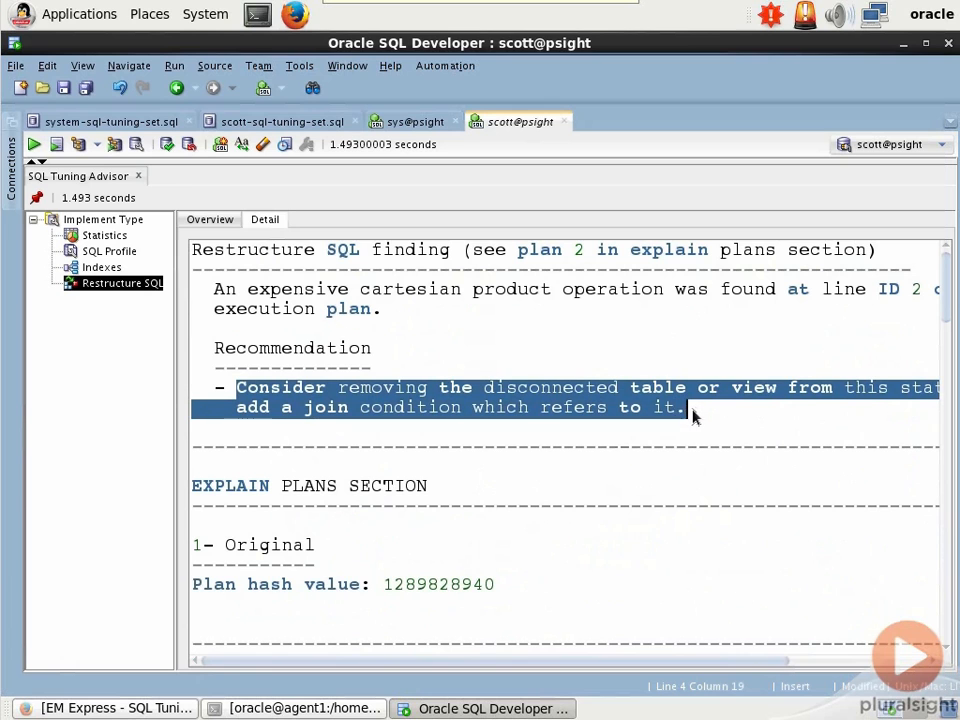
pyautogui.moveTo(684, 424)
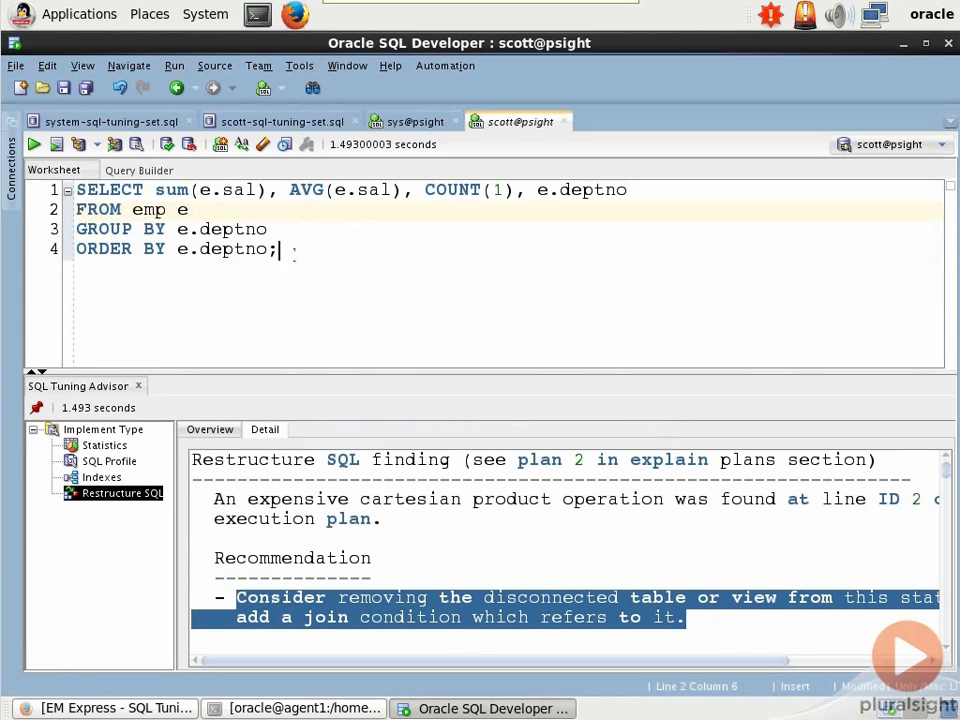
# Step: Rerun the advisor on the emp-only query and view the Statistics finding detail recommending gather_table_stats on SCOTT.EMP
pyautogui.click(116, 144)
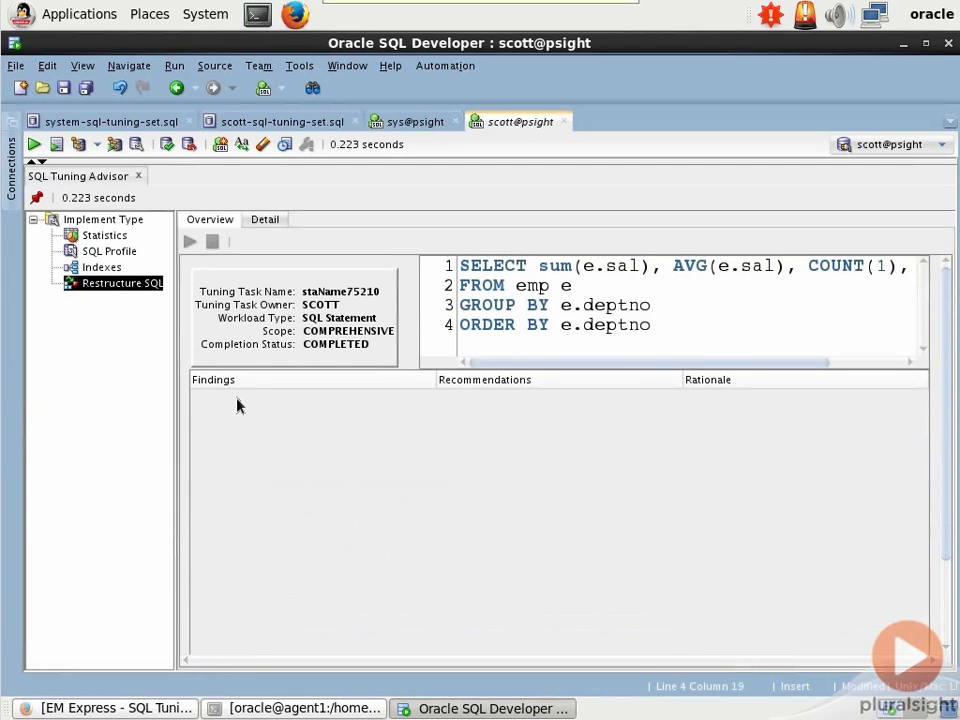
pyautogui.moveTo(232, 380)
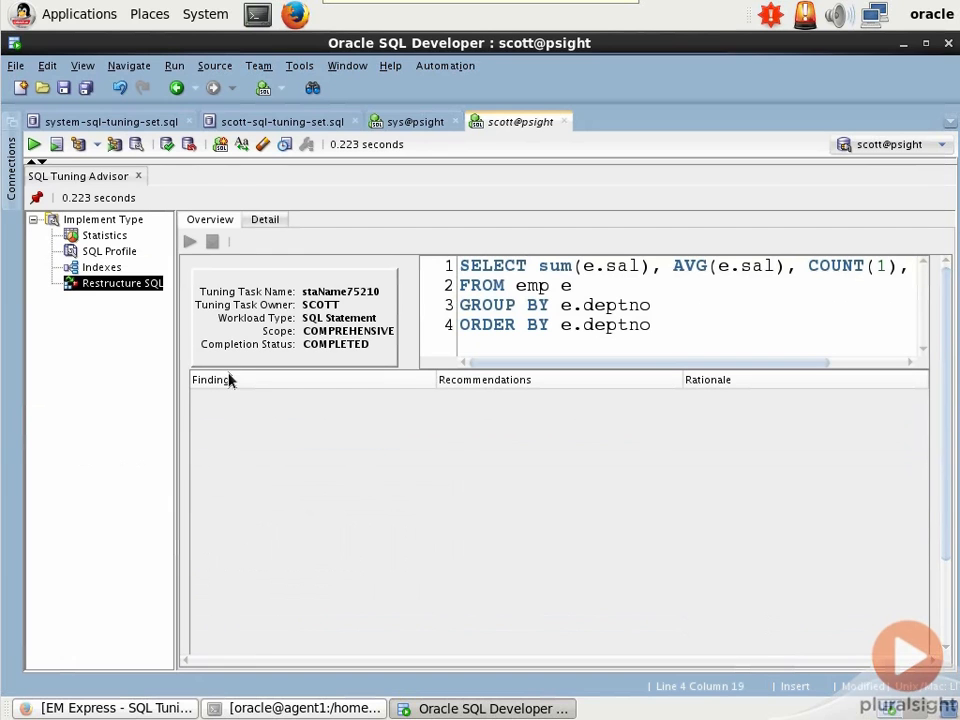
pyautogui.click(104, 234)
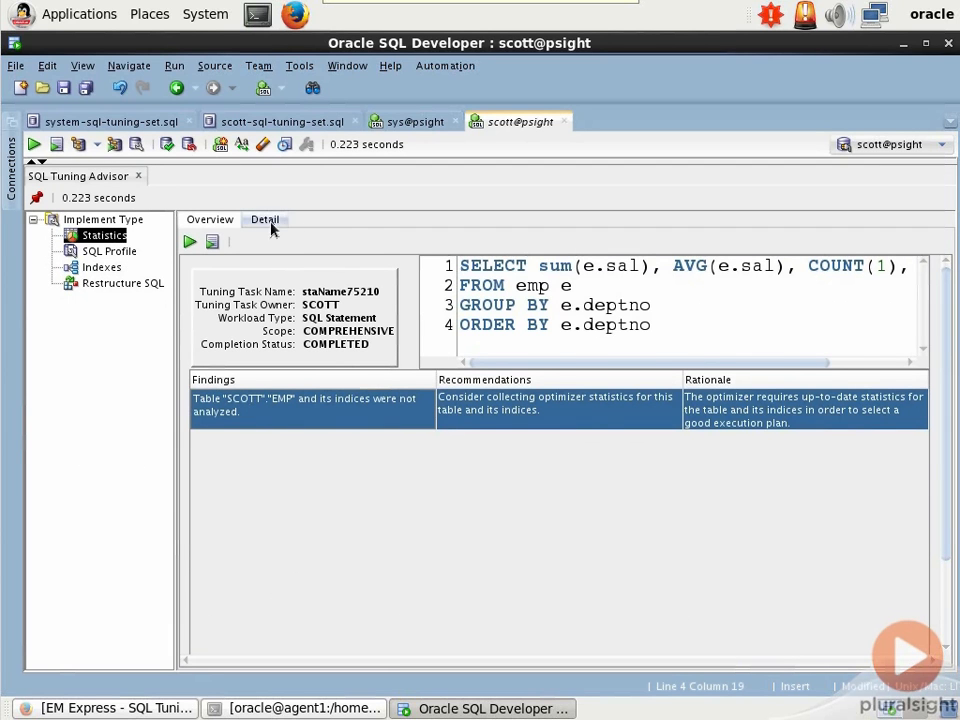
pyautogui.click(264, 218)
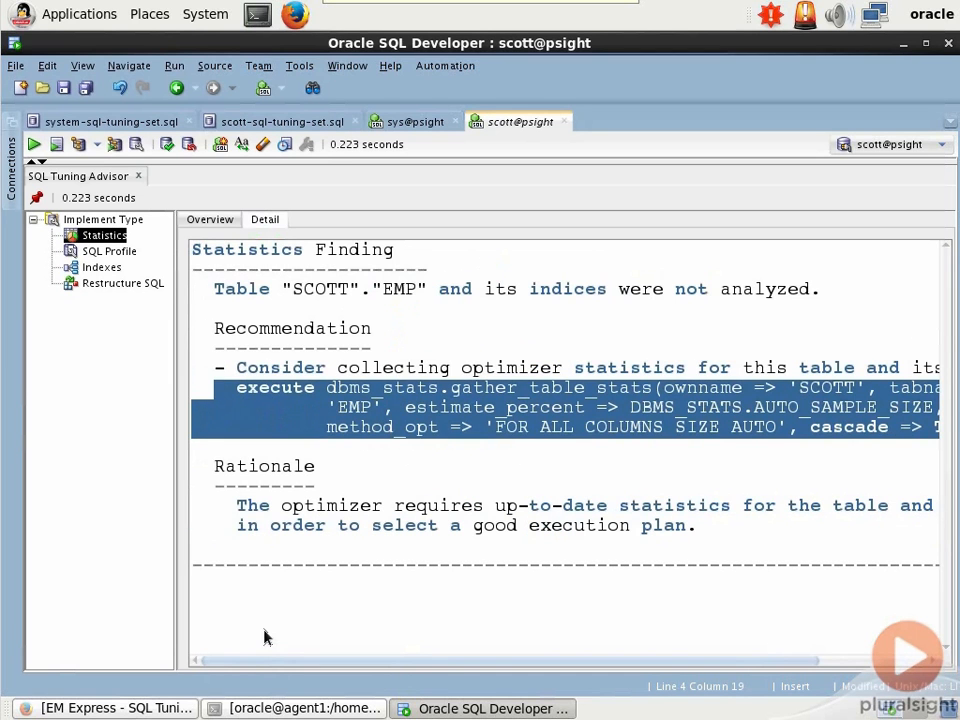
pyautogui.click(370, 408)
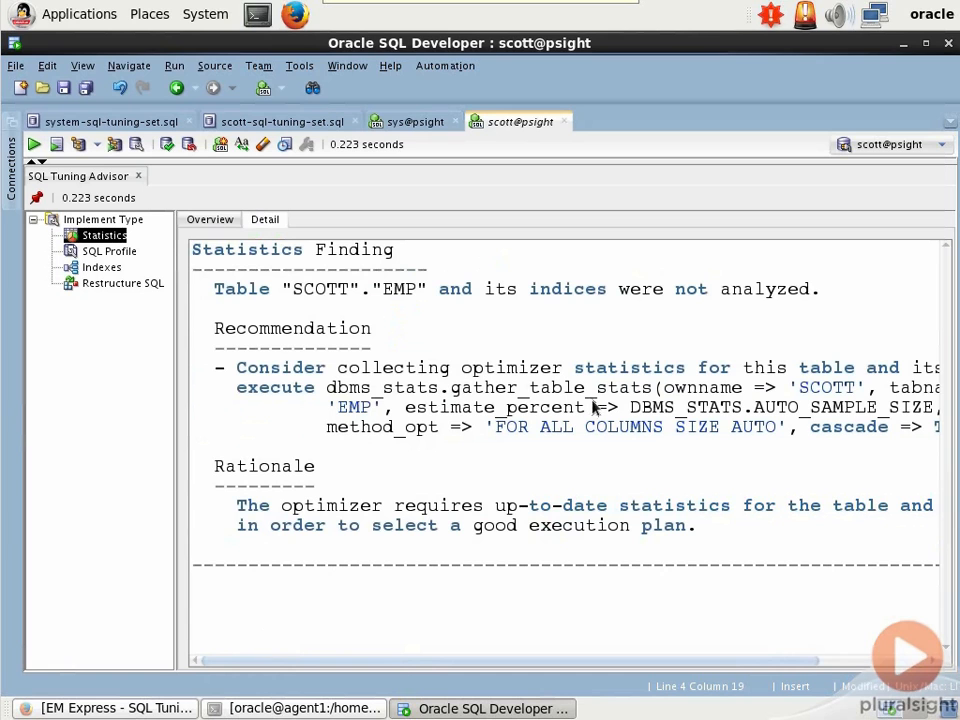
pyautogui.moveTo(756, 438)
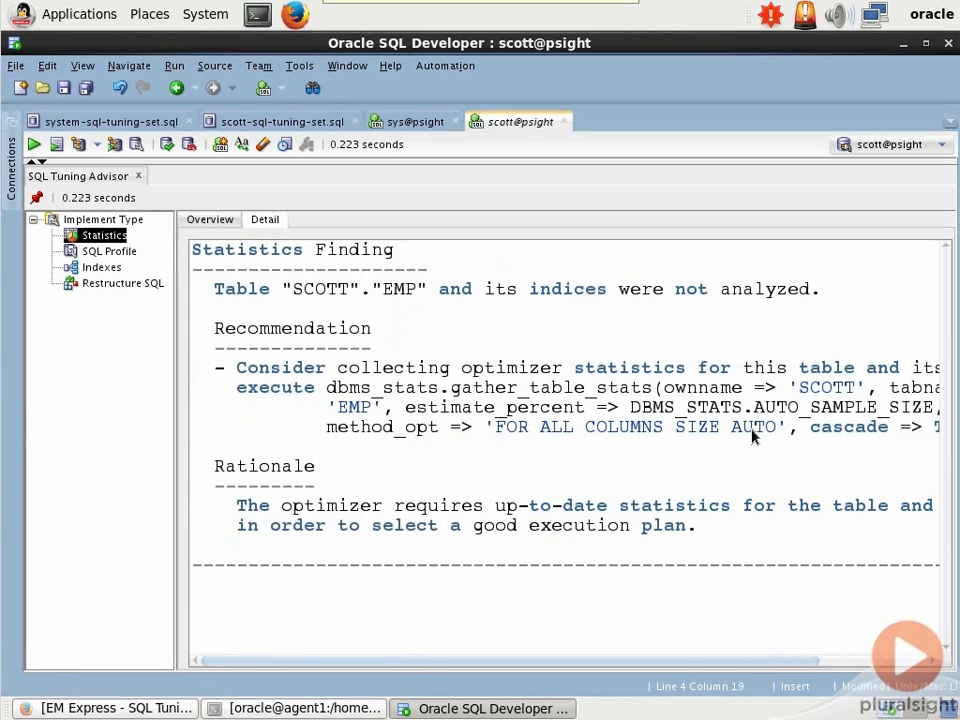